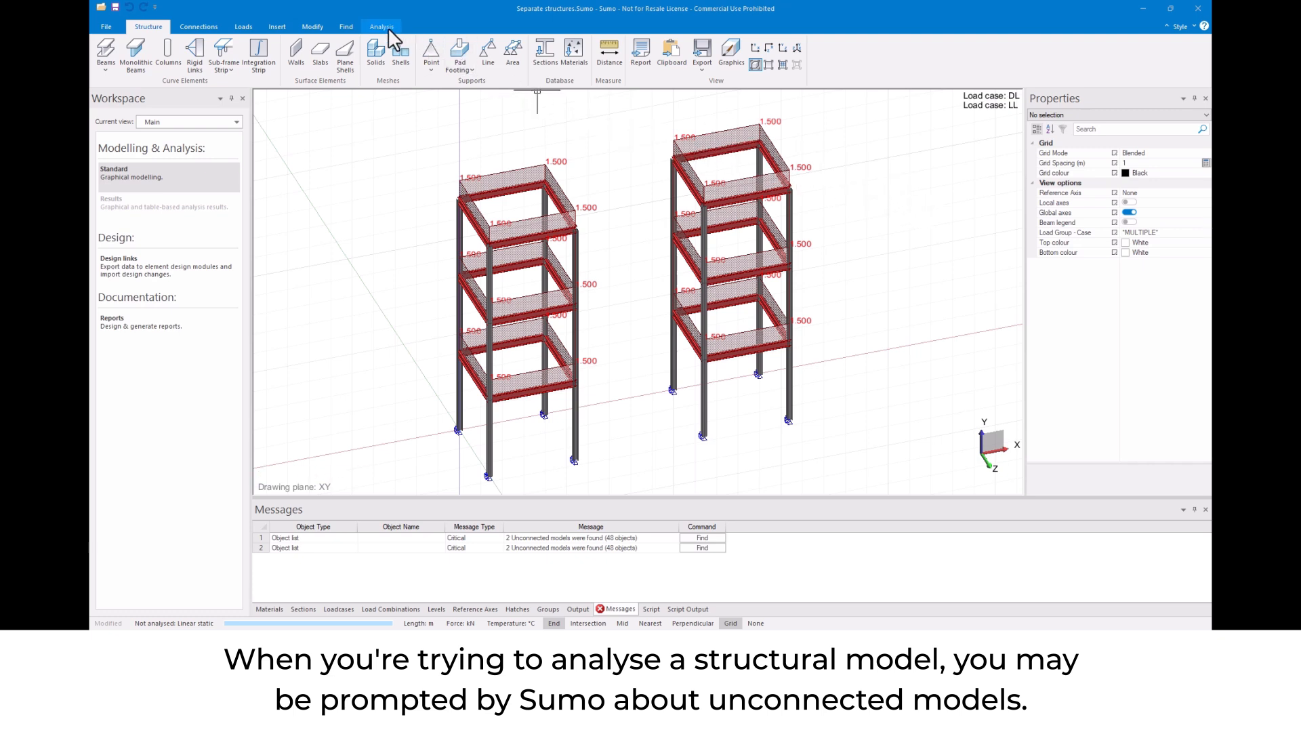
Run Solve from the Analysis tab, revealing unconnected-model errors for the two towers.
click(382, 26)
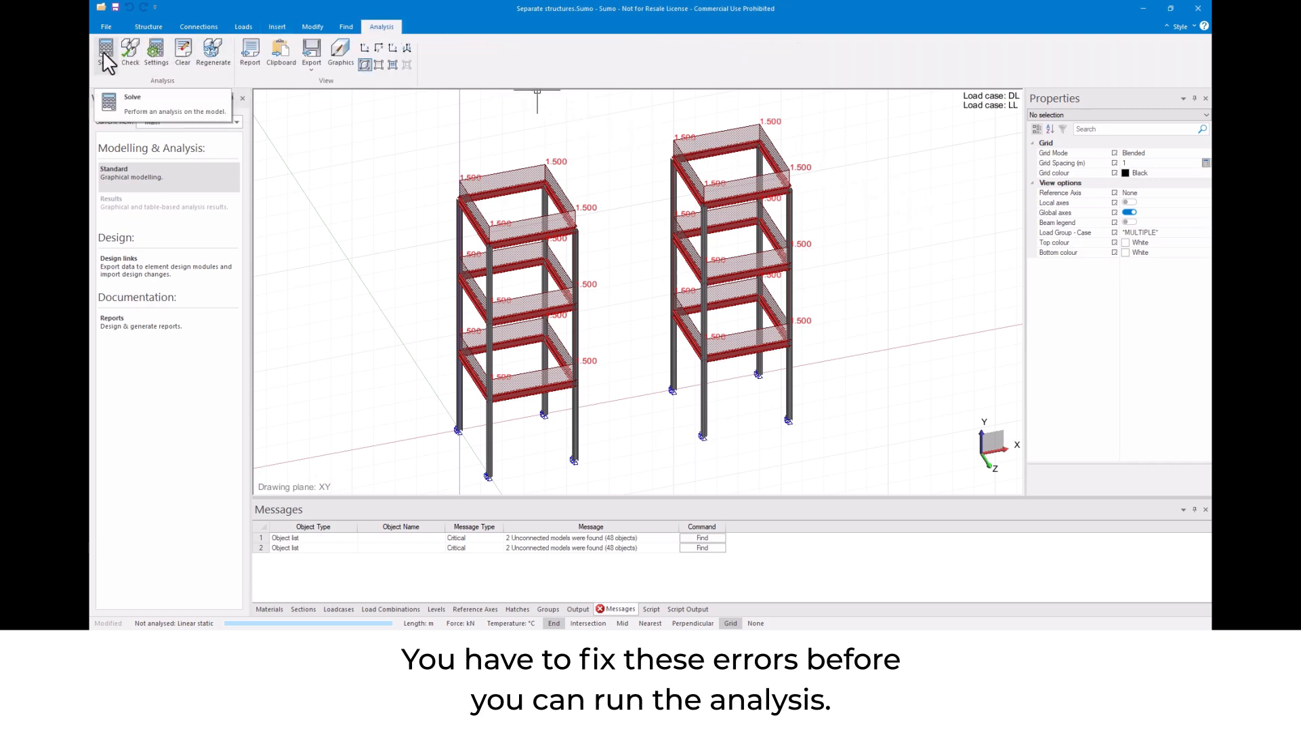
click(103, 49)
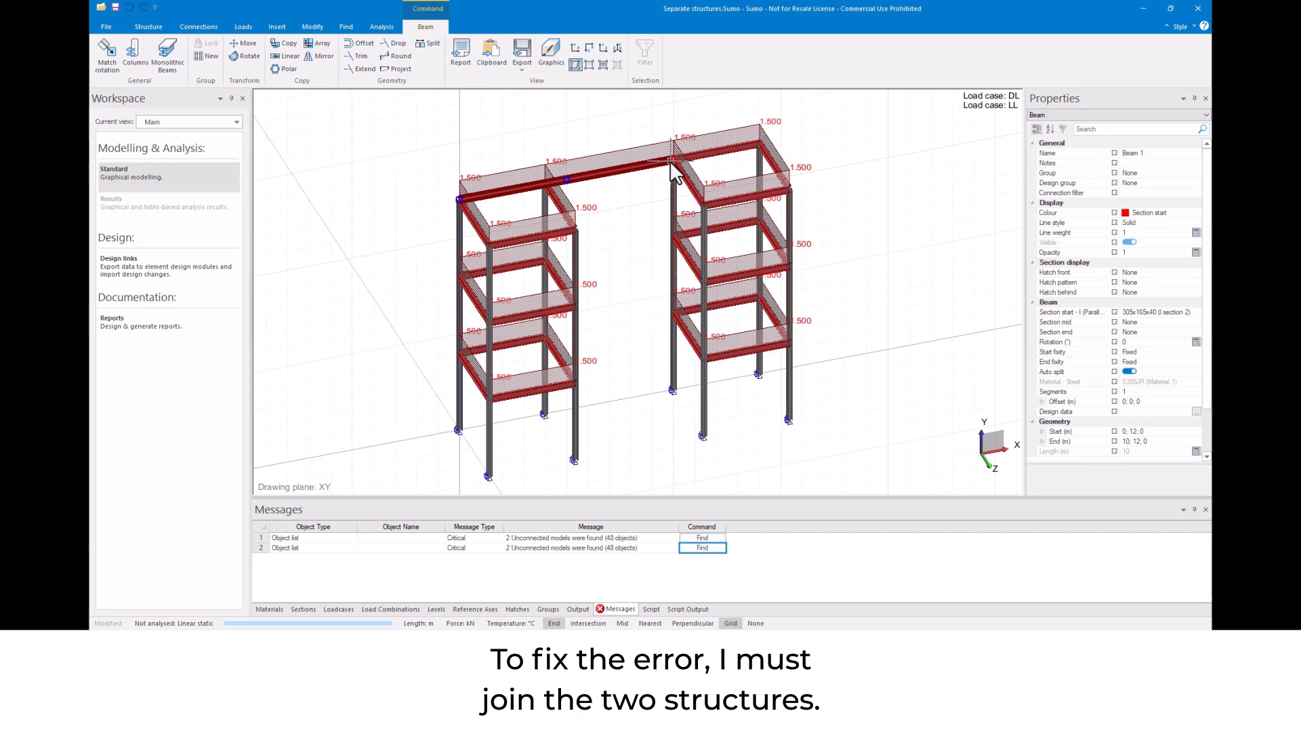
Finish a beam spanning between the tops of the two towers to join them.
click(146, 26)
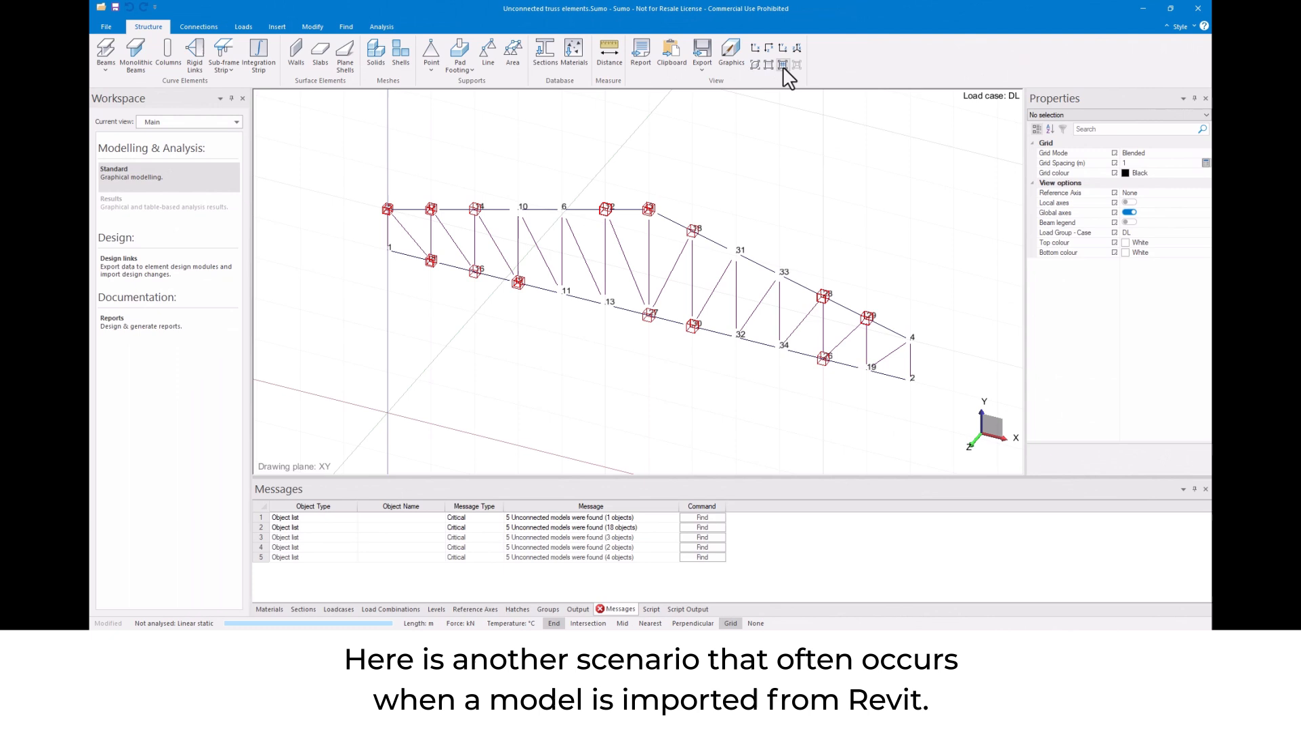
Find the truss's unconnected objects, project them so the nodes connect, and clear the selection.
click(702, 527)
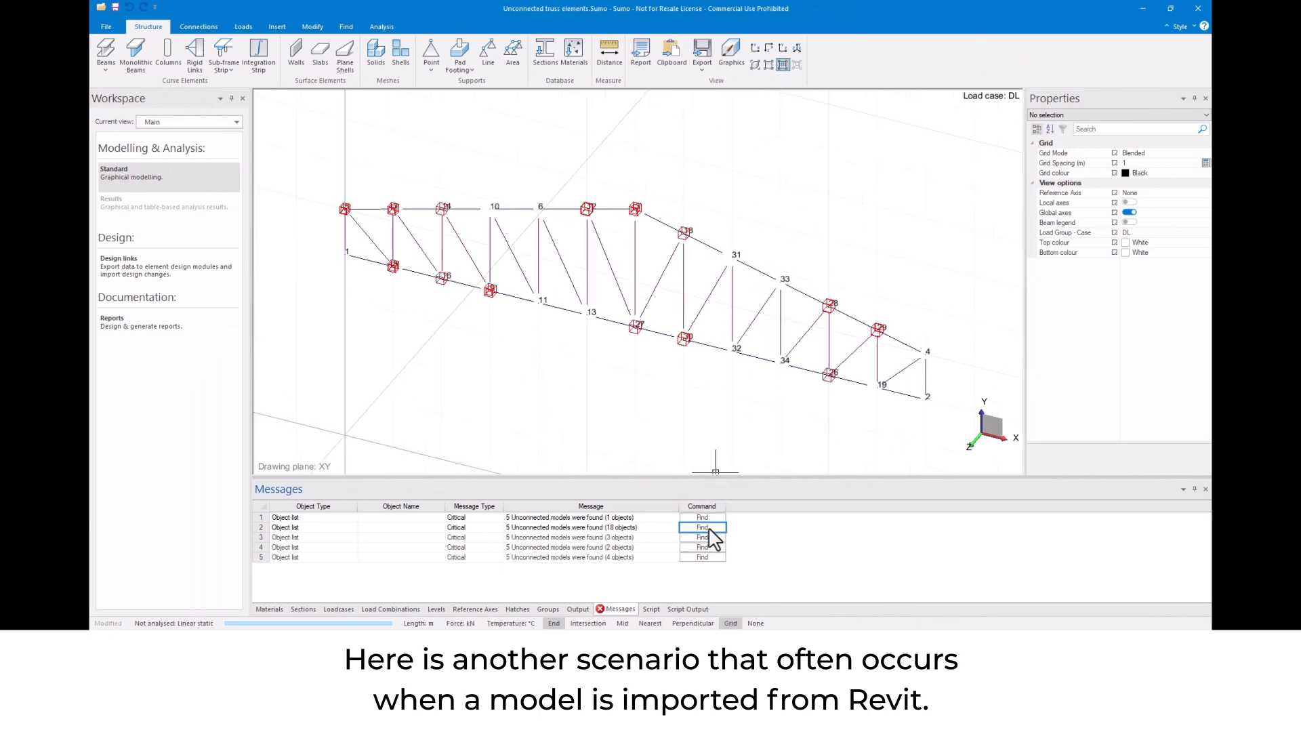
mouse_move(559, 366)
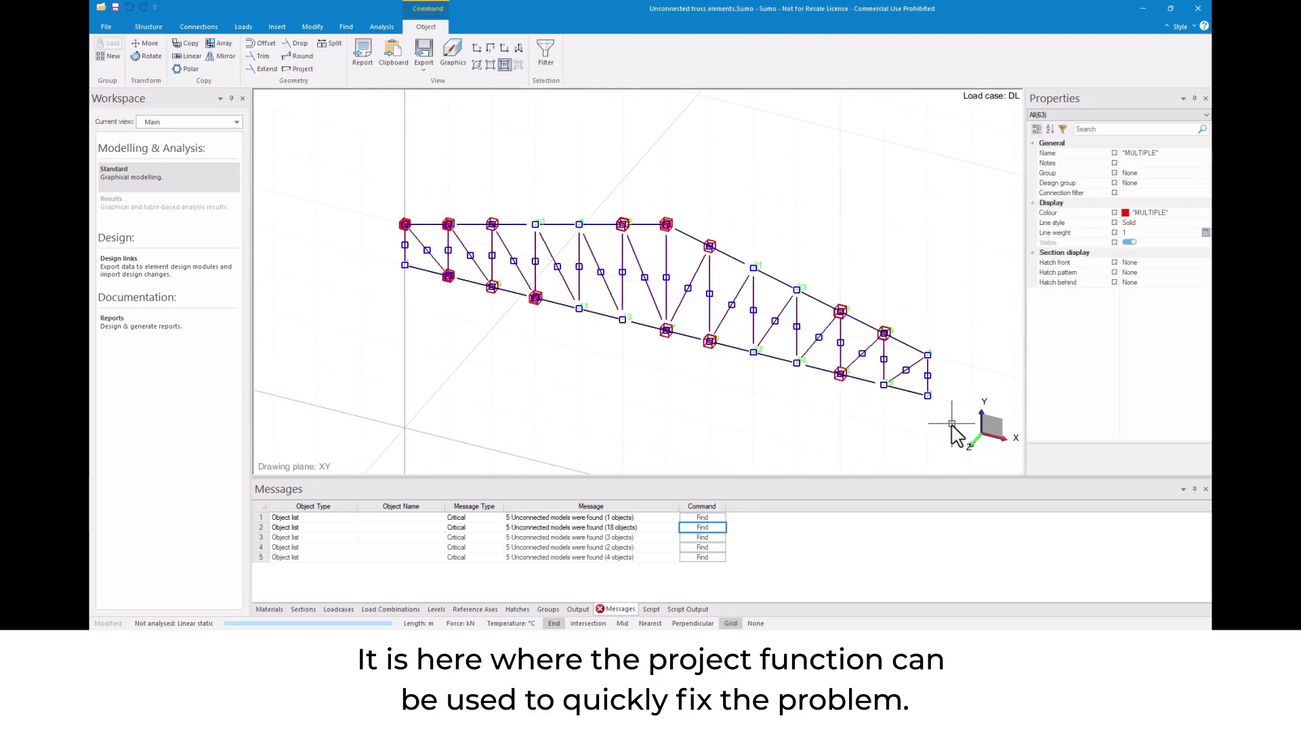
click(157, 25)
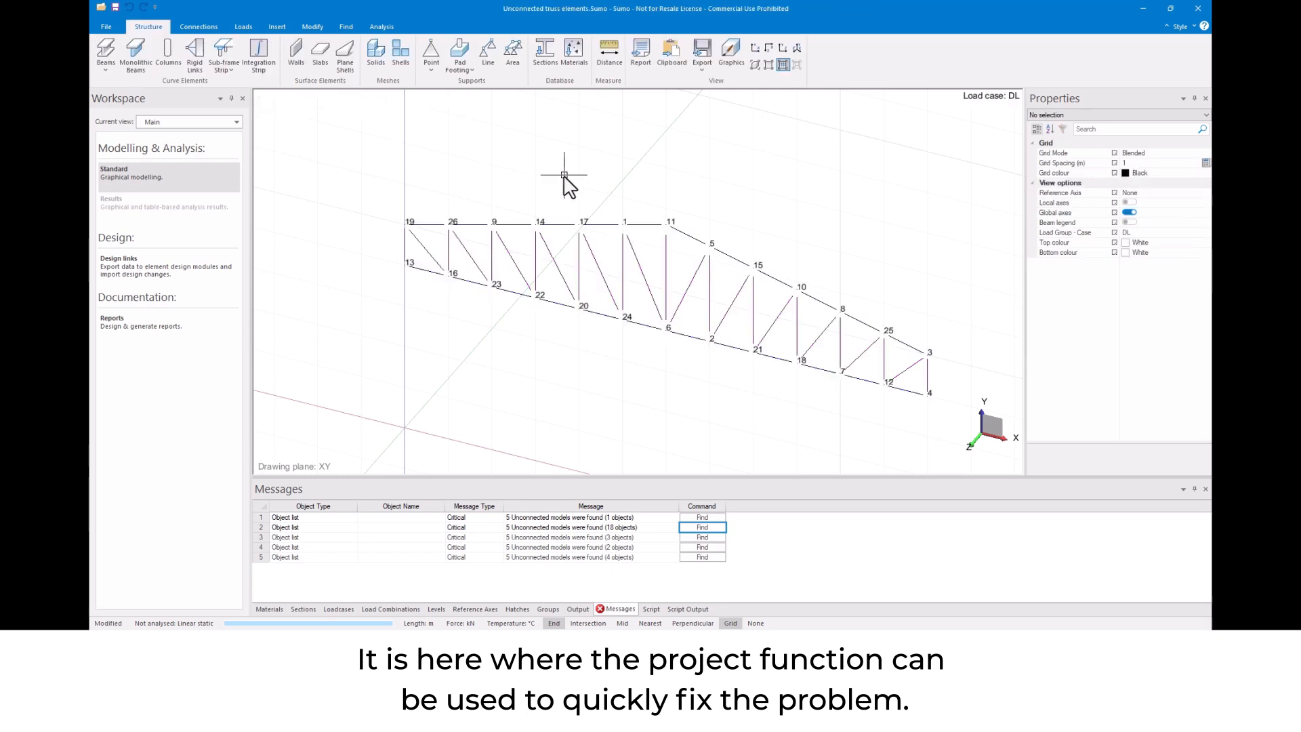
click(337, 609)
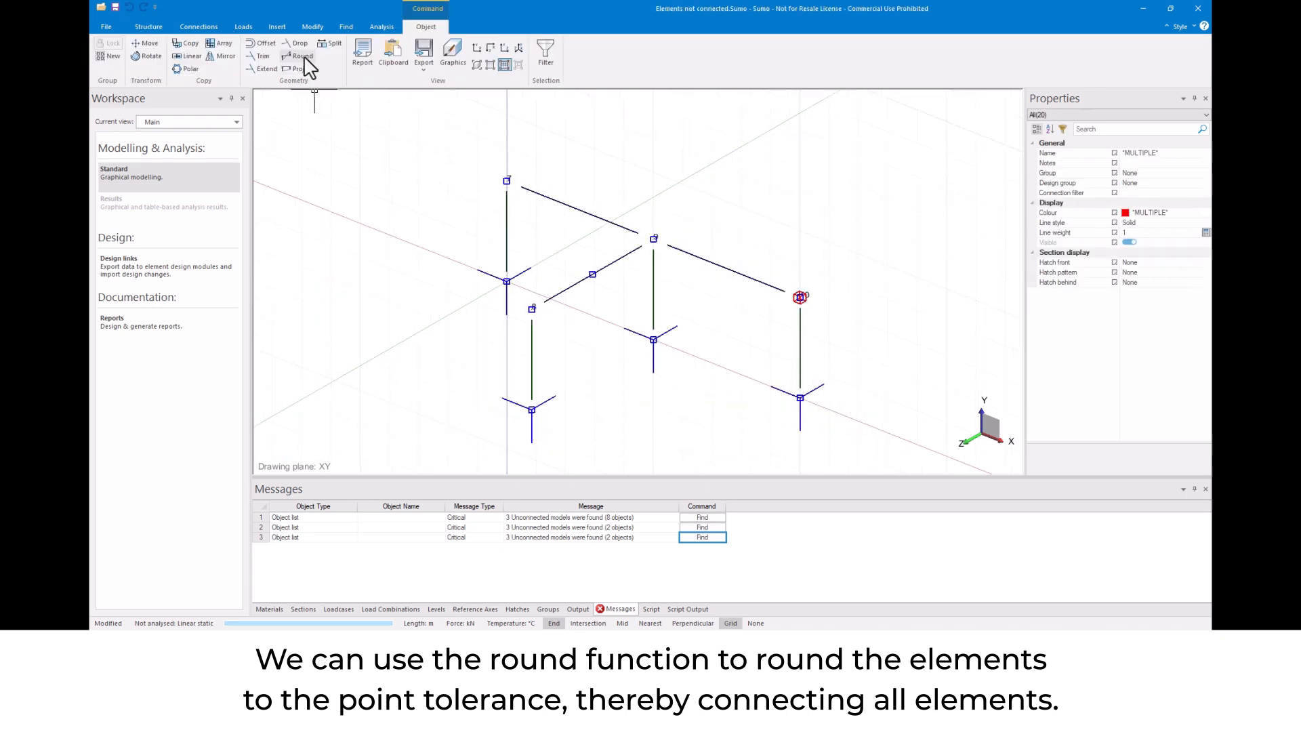
Round all the frame's elements to the point tolerance so they connect.
click(148, 26)
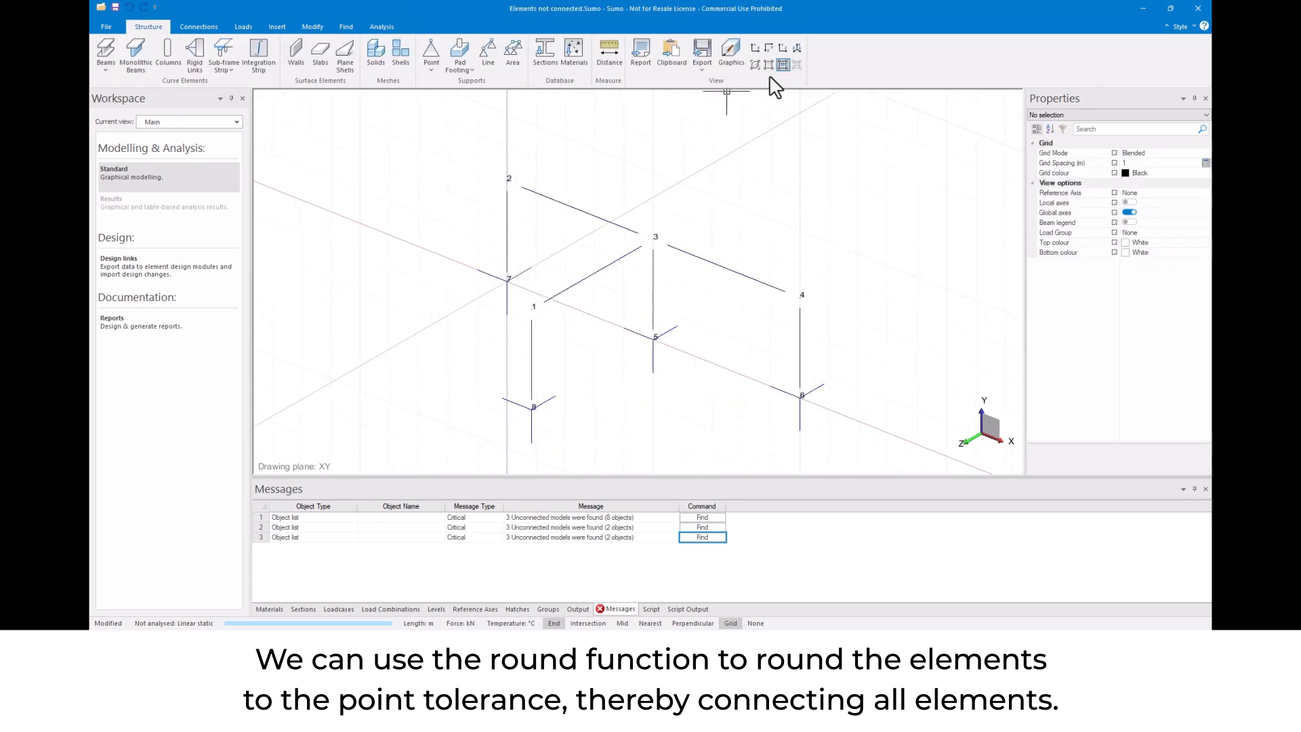
click(381, 26)
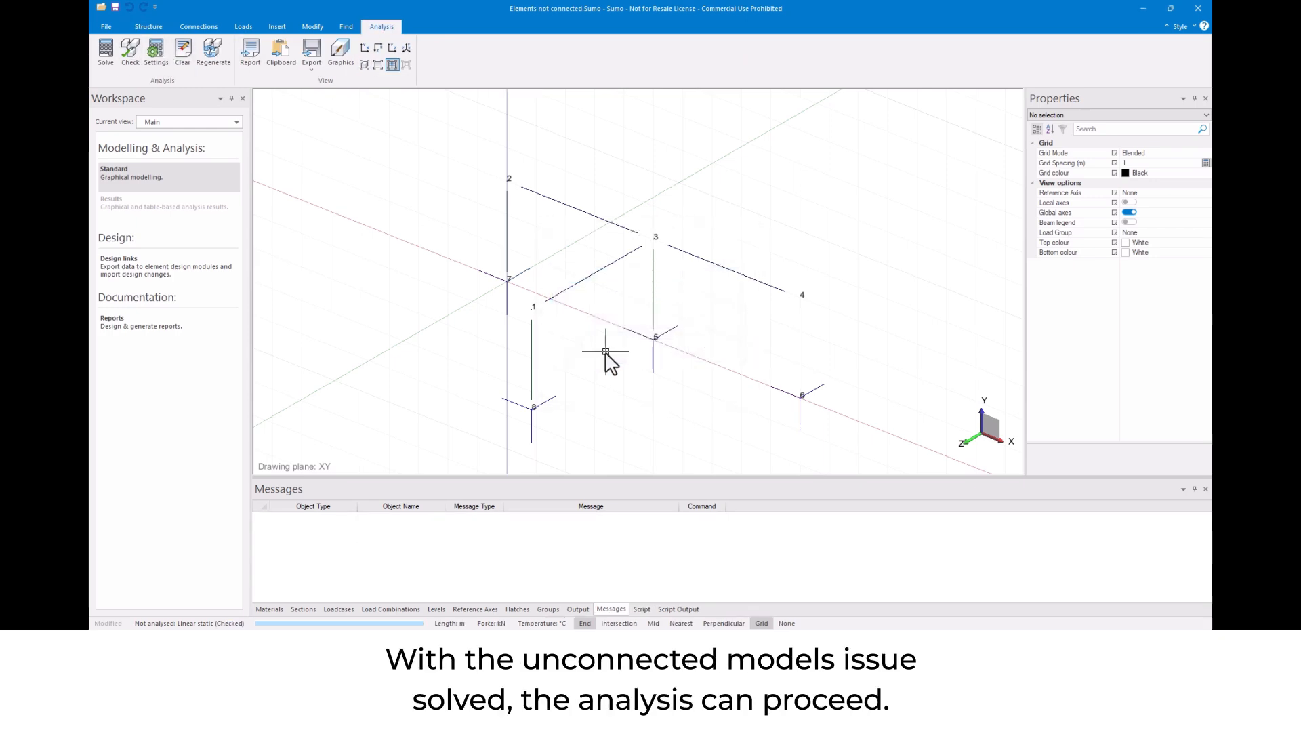
Show the connected frame's beams and columns as rendered solid sections.
click(363, 65)
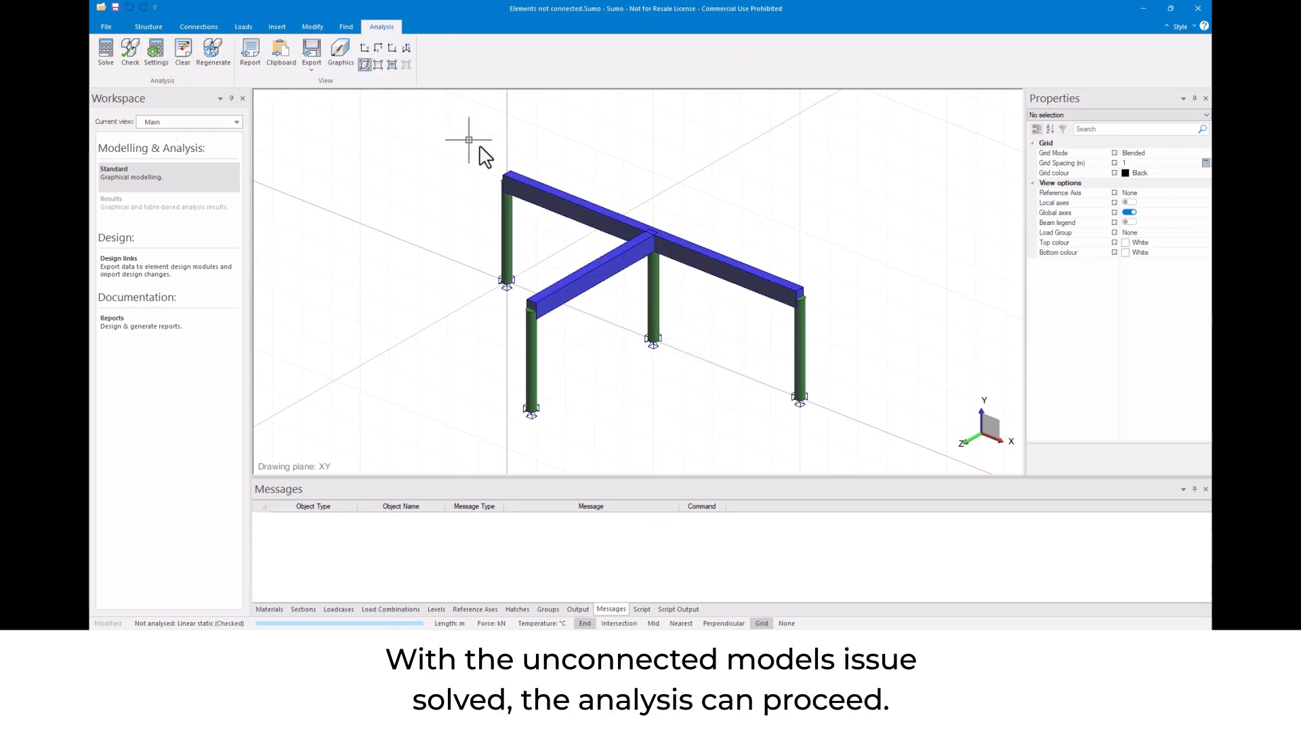